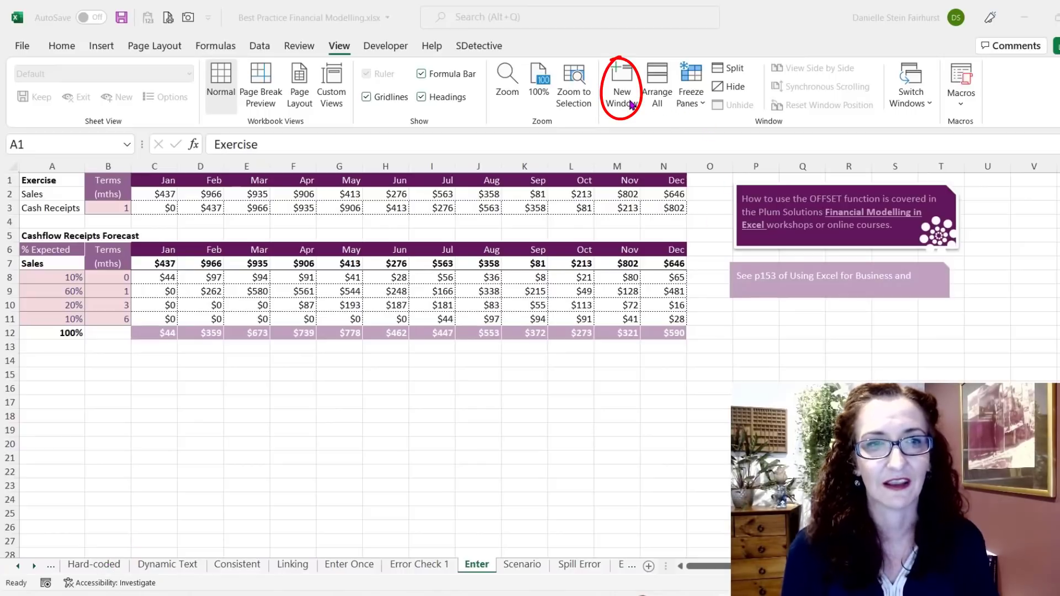
# Open a second window of the Best Practice Financial Modelling workbook with New Window.
pyautogui.click(619, 85)
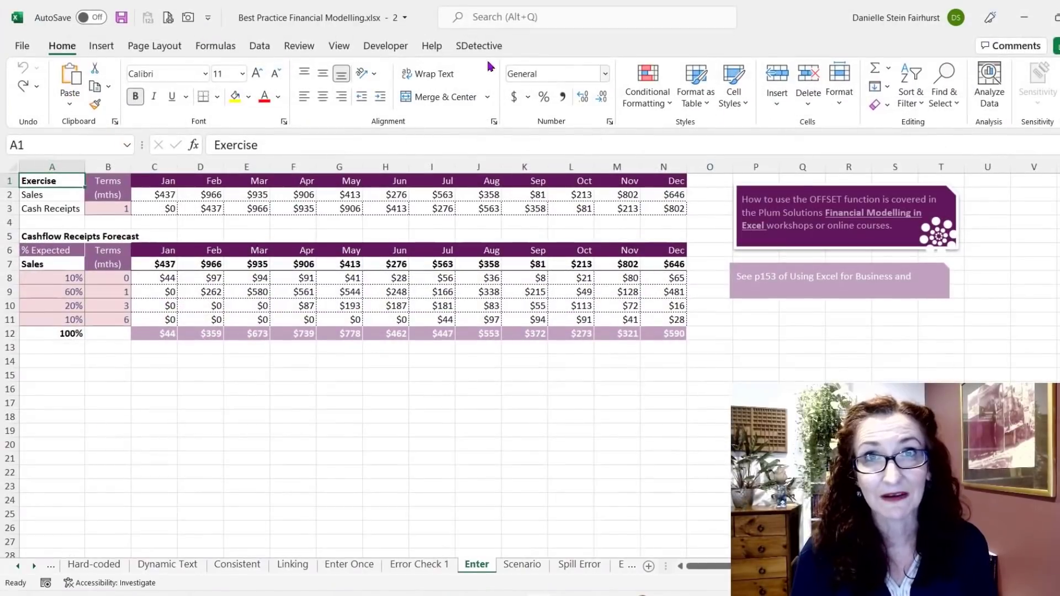
# Arrange both workbook windows vertically side by side via Arrange All.
pyautogui.click(338, 45)
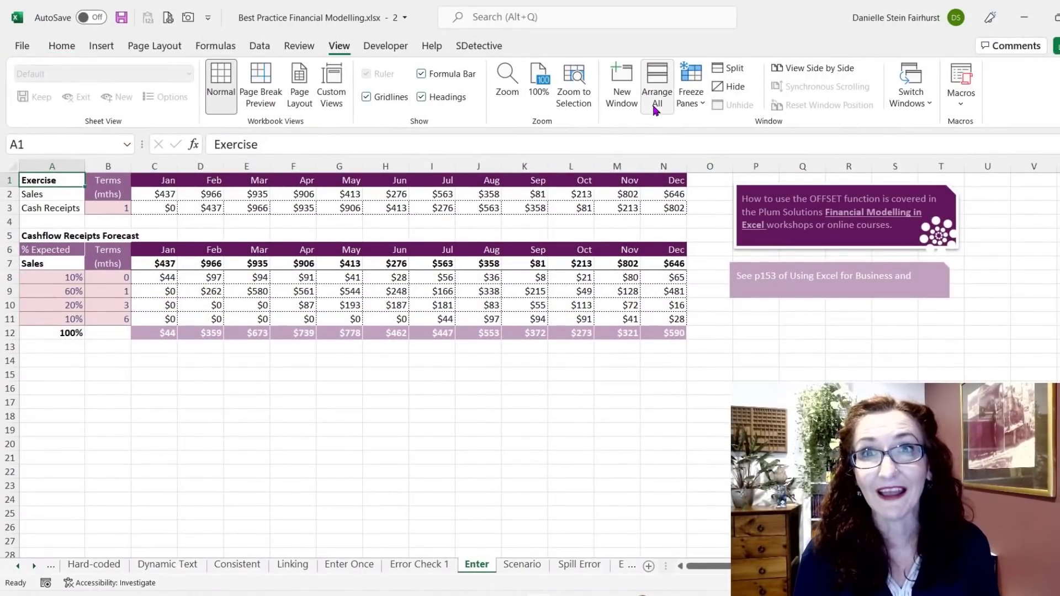
pyautogui.click(655, 83)
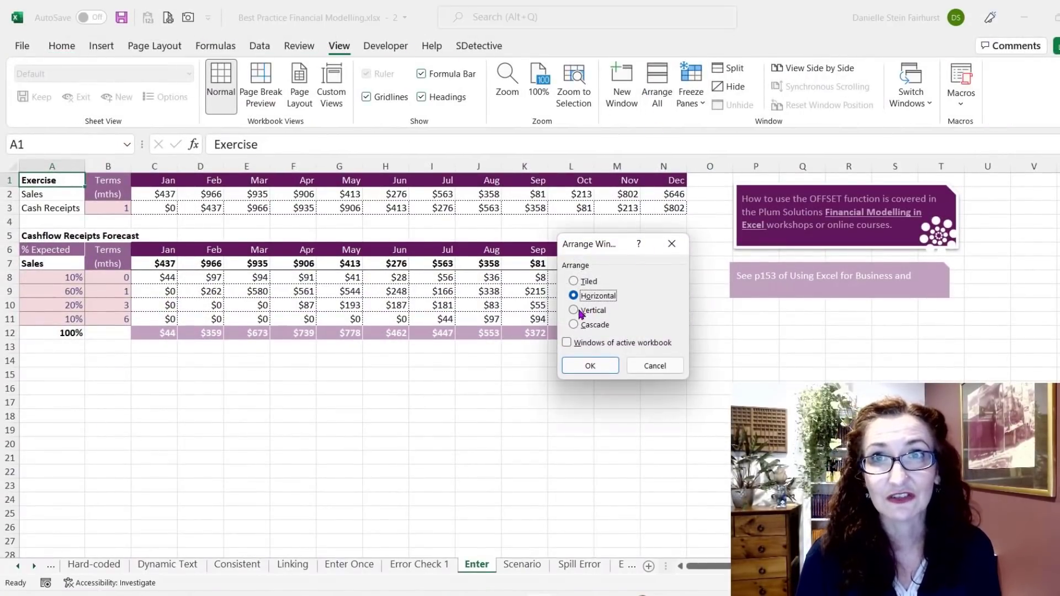
pyautogui.click(589, 364)
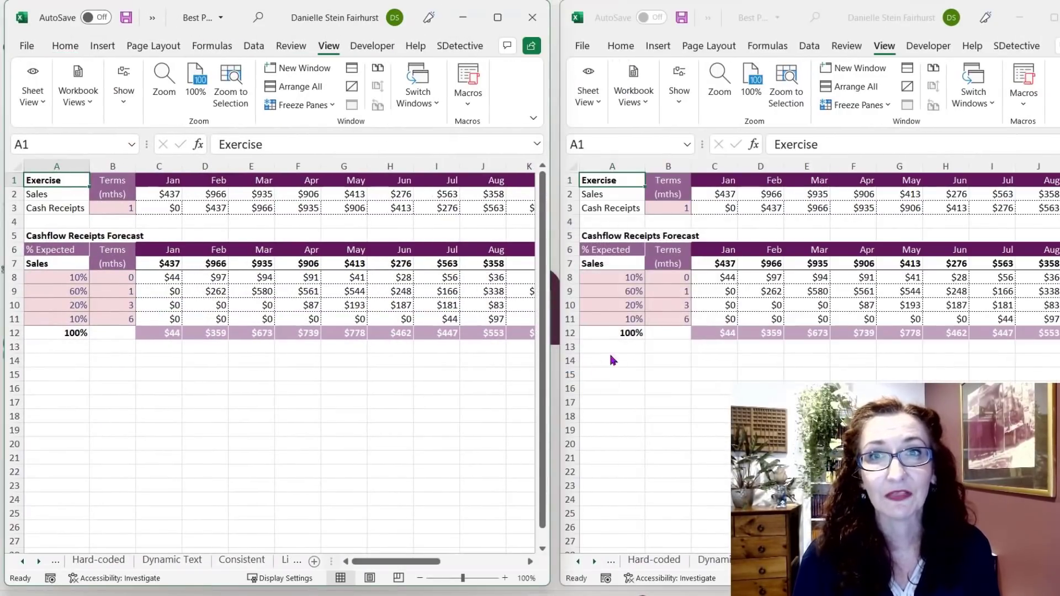